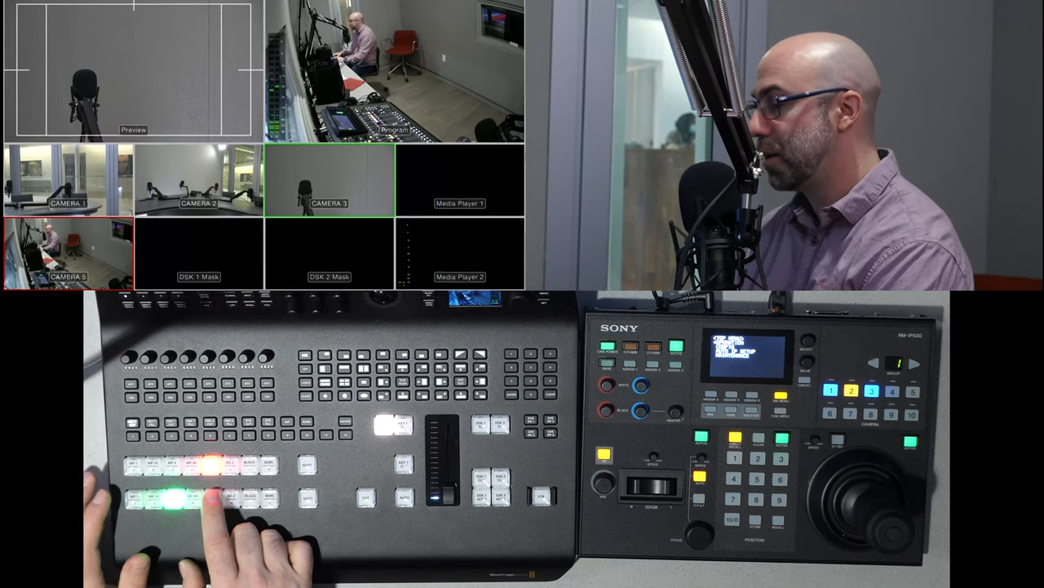
# Launch ATEM Software Control and run a full manual transition with the T-bar
pyautogui.click(134, 498)
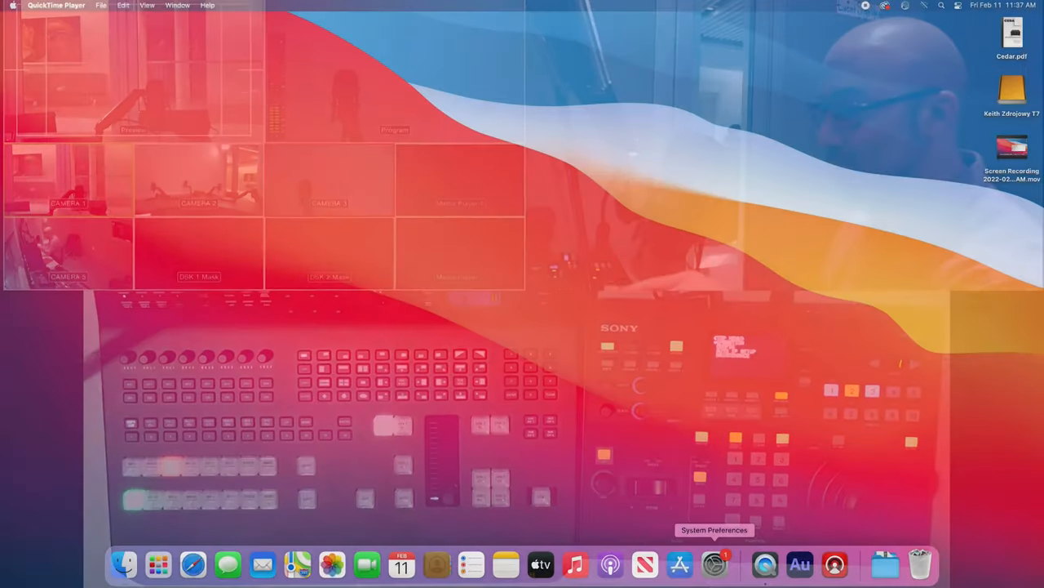
pyautogui.click(834, 563)
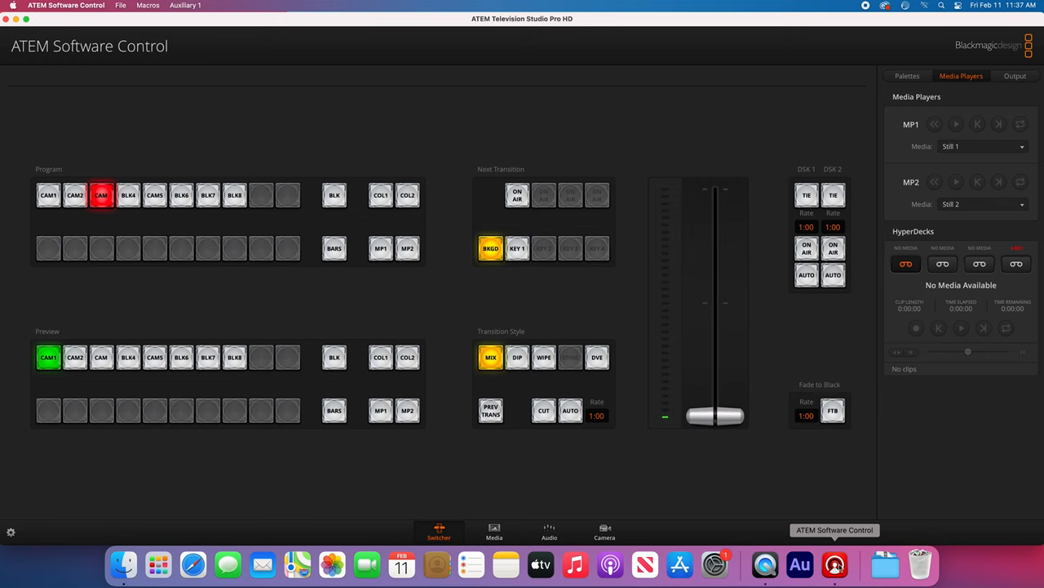
pyautogui.moveTo(800, 564)
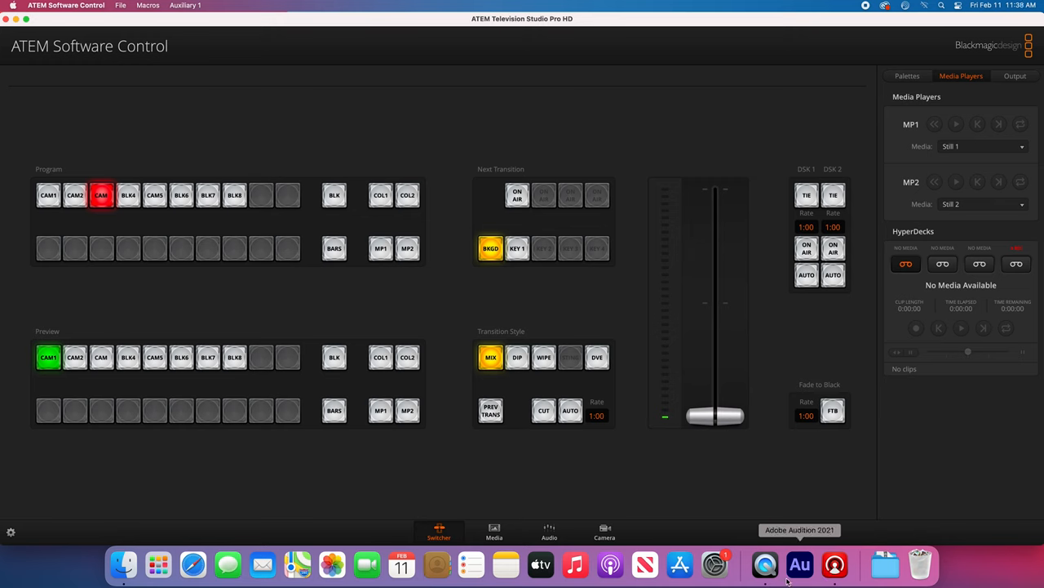
pyautogui.moveTo(274, 308)
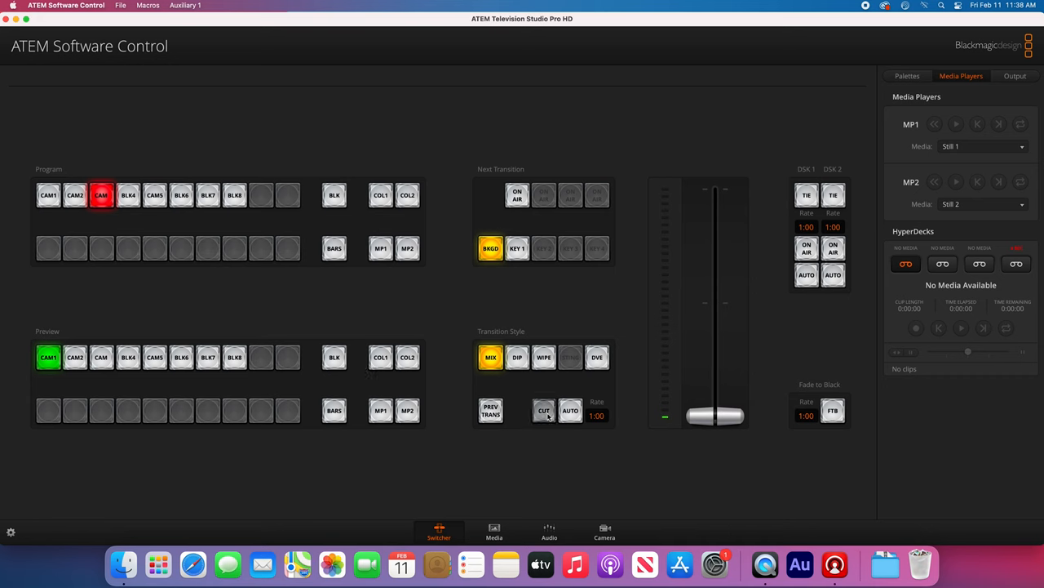
pyautogui.moveTo(714, 416); pyautogui.dragTo(715, 187)
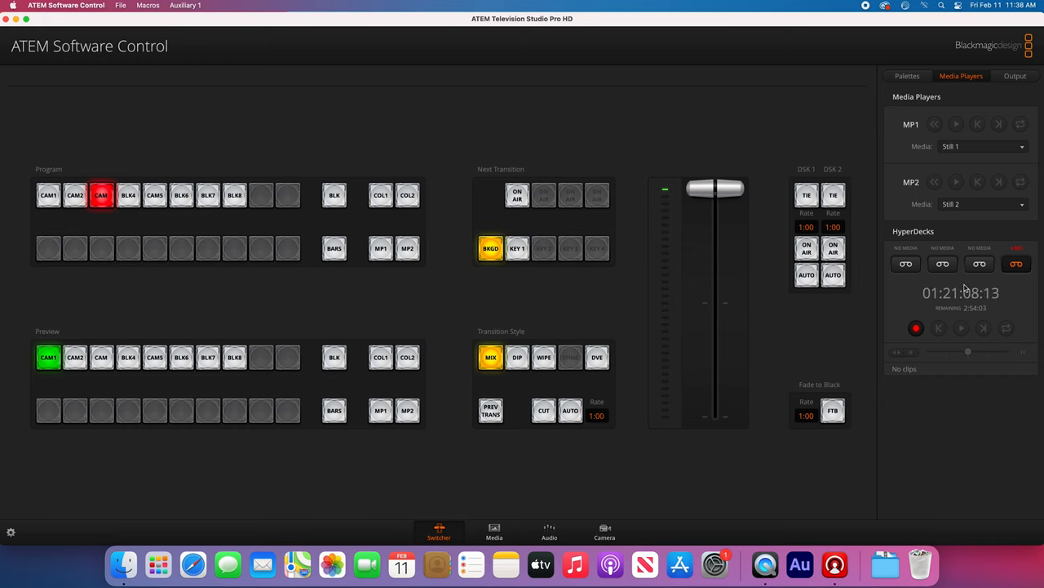
# Select the third HyperDeck, which reports no media available
pyautogui.click(905, 264)
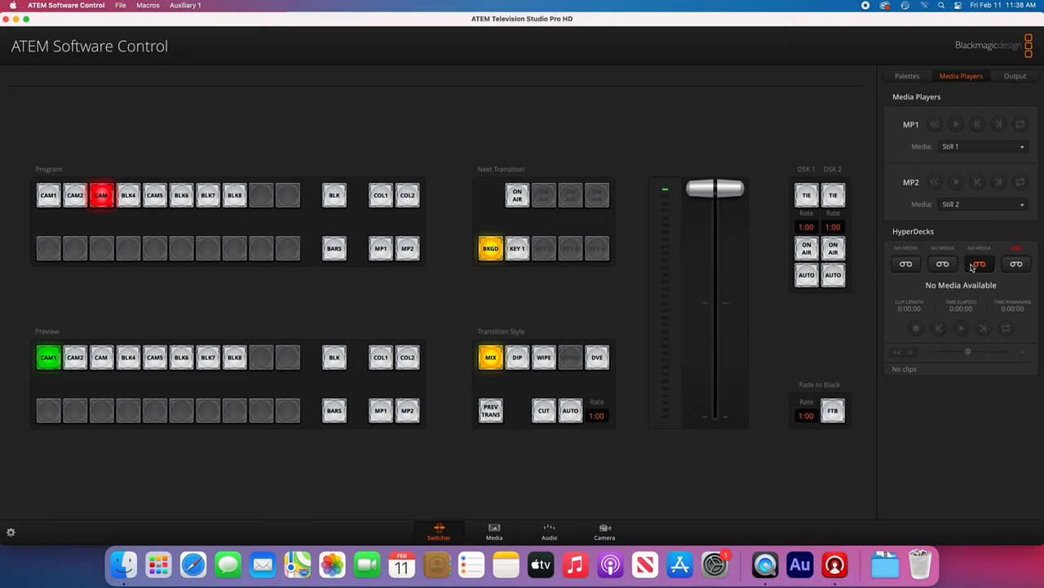
pyautogui.moveTo(971, 271)
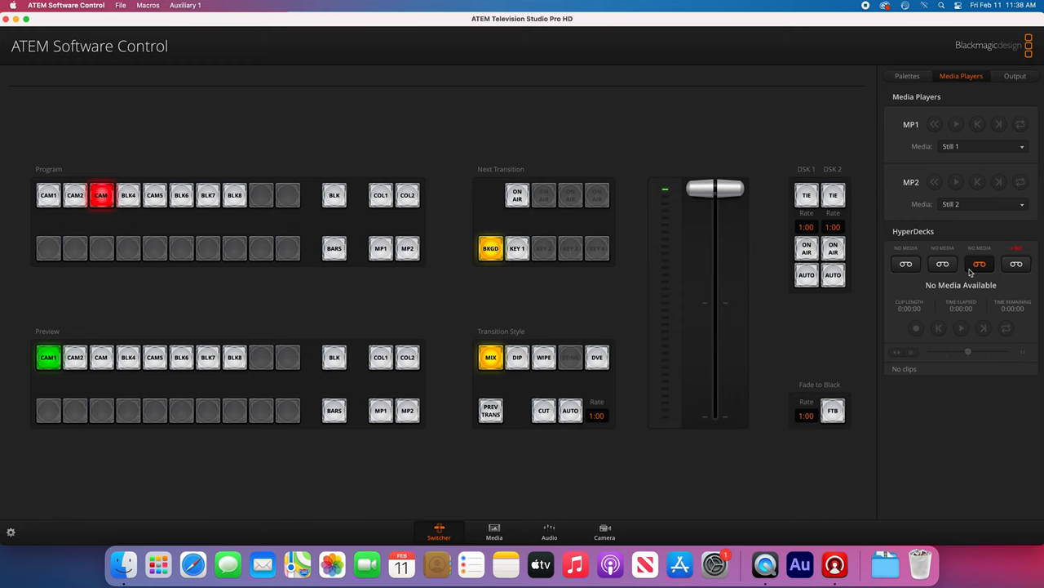
pyautogui.moveTo(759, 318)
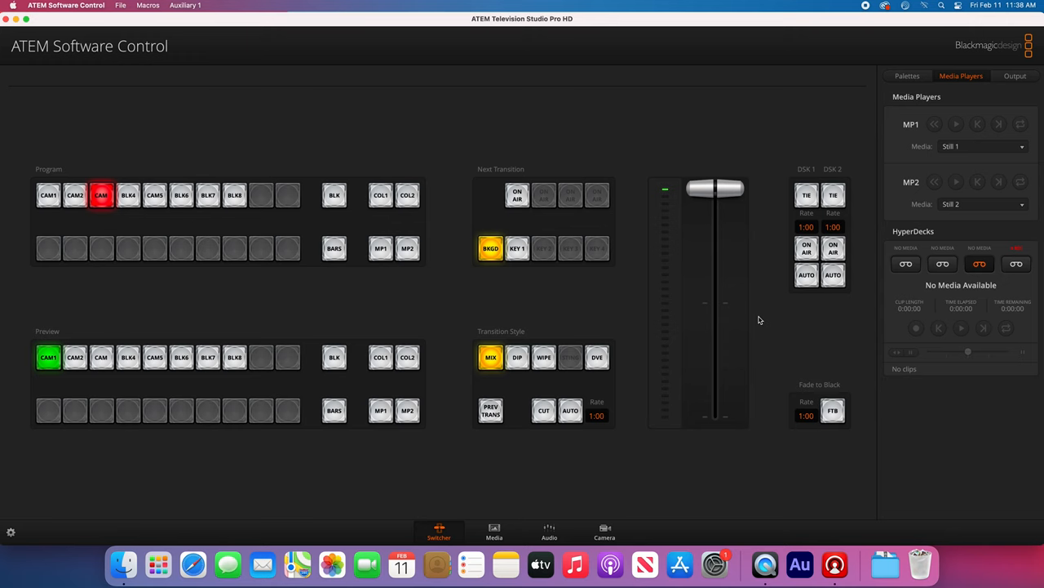
pyautogui.moveTo(499, 535)
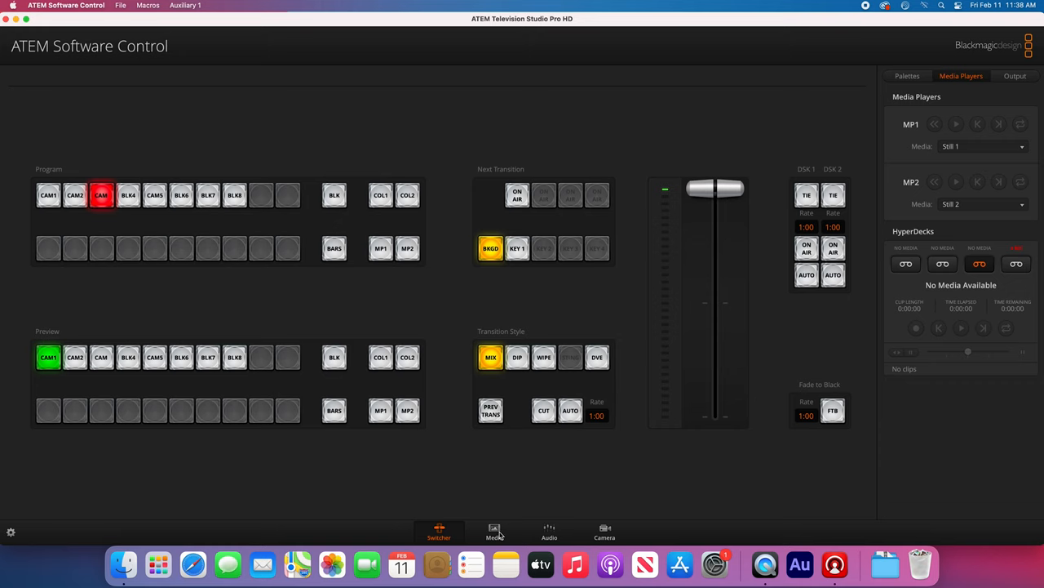
# View the Media page's empty stills and unassigned players, then move to the Audio page
pyautogui.click(493, 532)
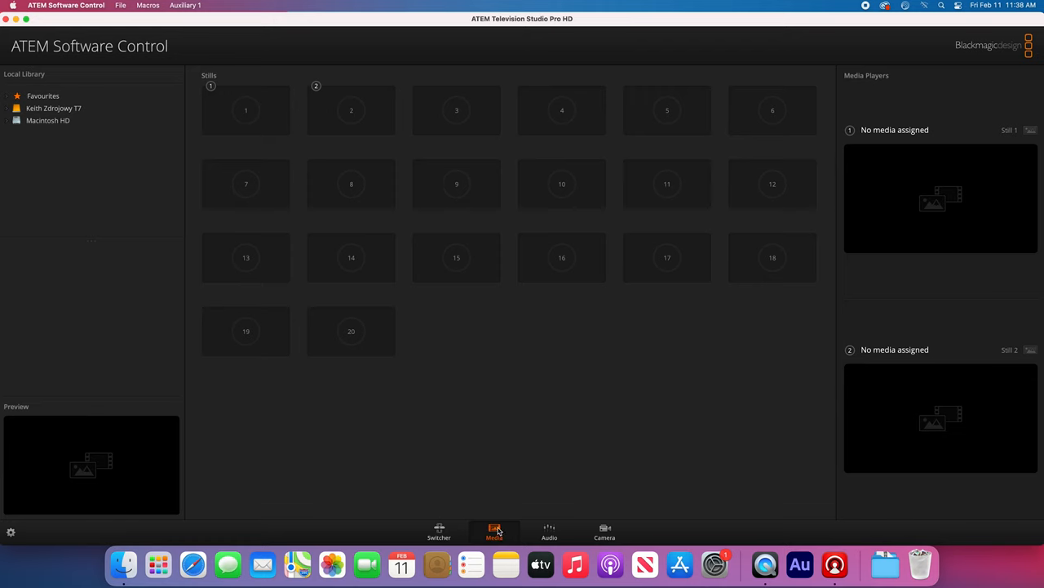
pyautogui.moveTo(342, 187)
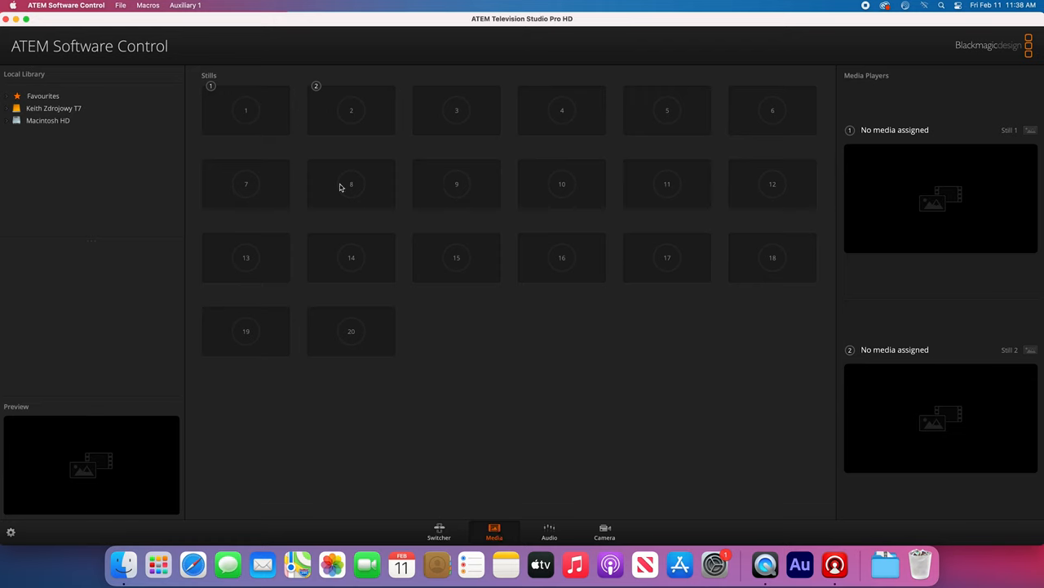
pyautogui.moveTo(835, 193)
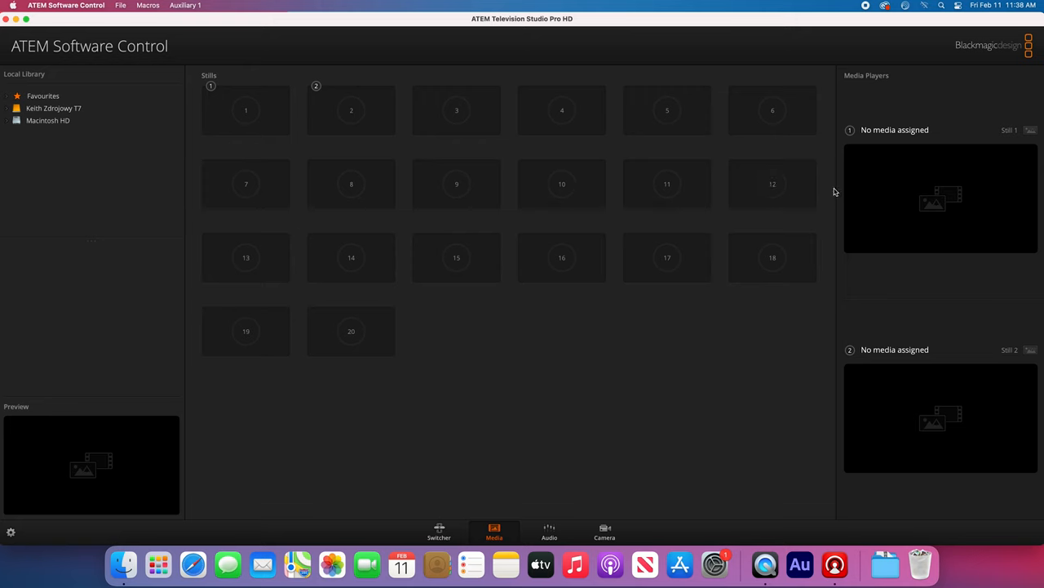
pyautogui.moveTo(903, 196)
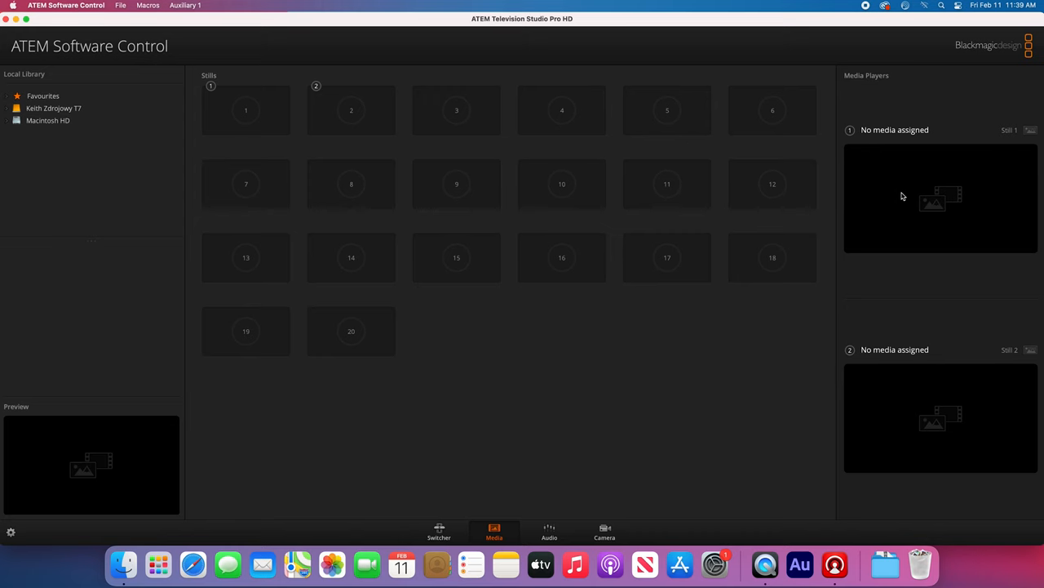
pyautogui.moveTo(568, 524)
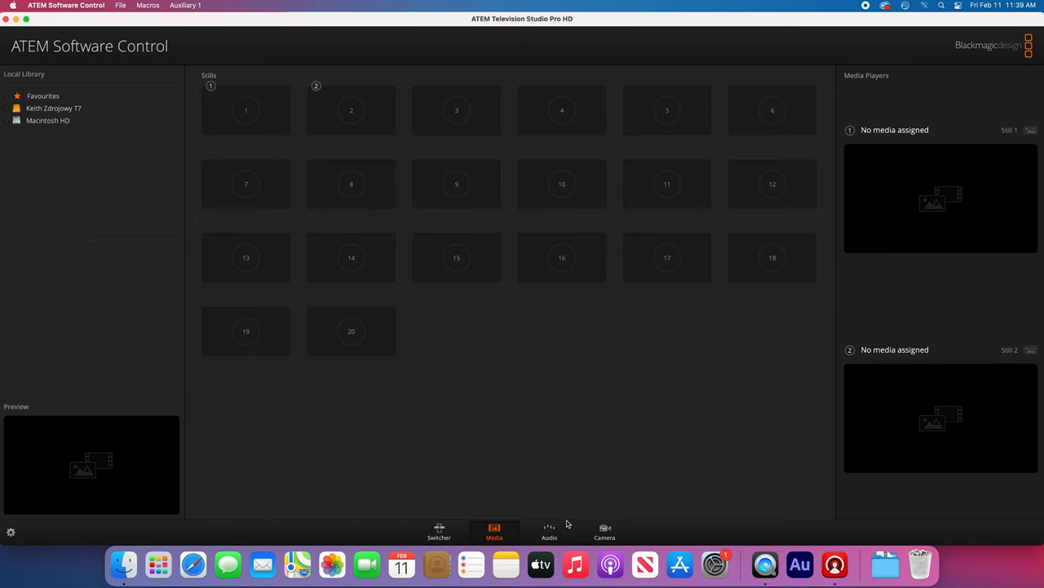
pyautogui.click(548, 530)
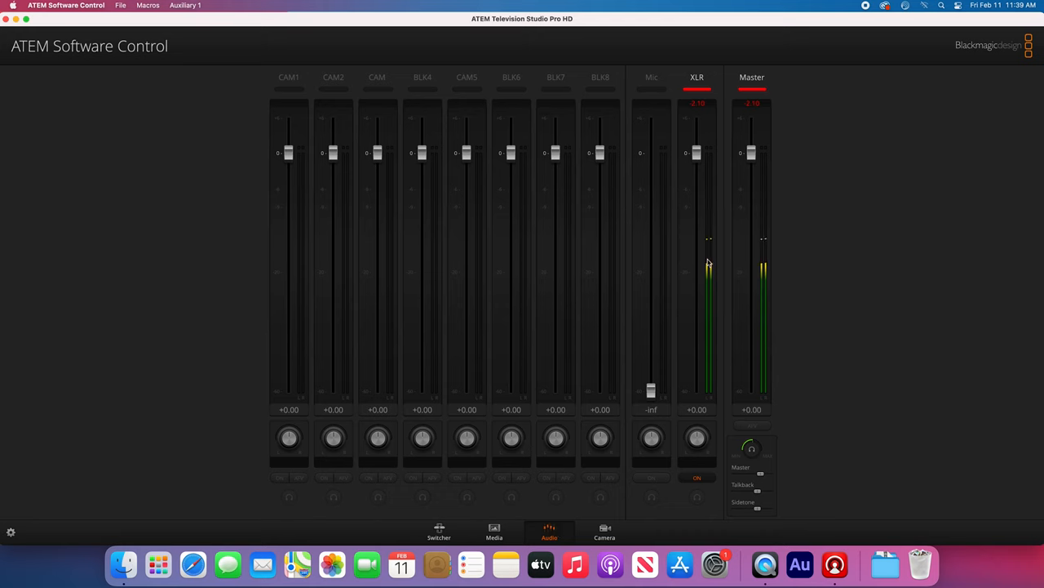
# Lower the XLR input fader and bring it back to 0, then show camera control
pyautogui.moveTo(696, 153); pyautogui.dragTo(696, 176)
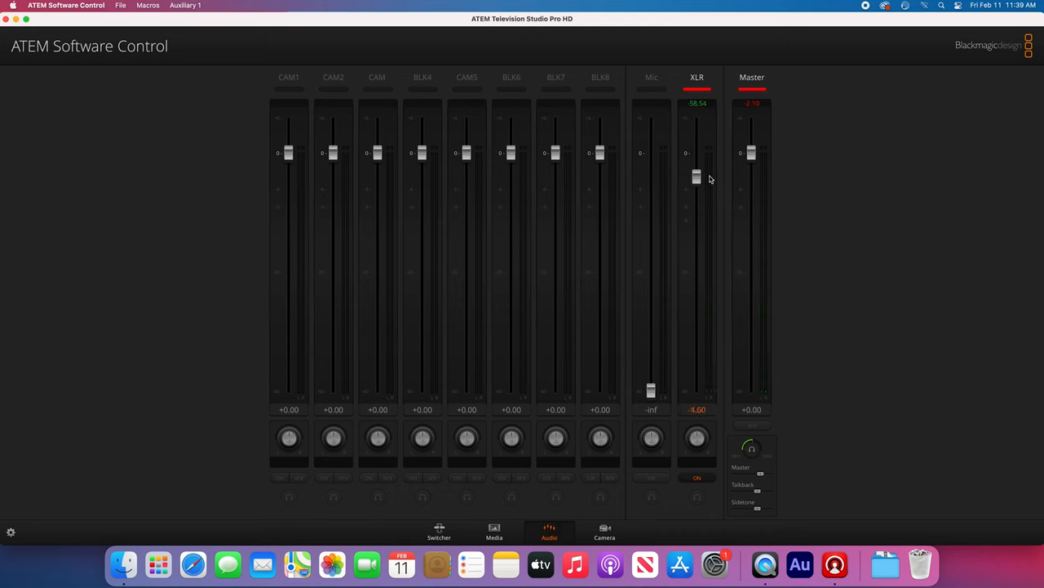
pyautogui.moveTo(695, 178); pyautogui.dragTo(696, 154)
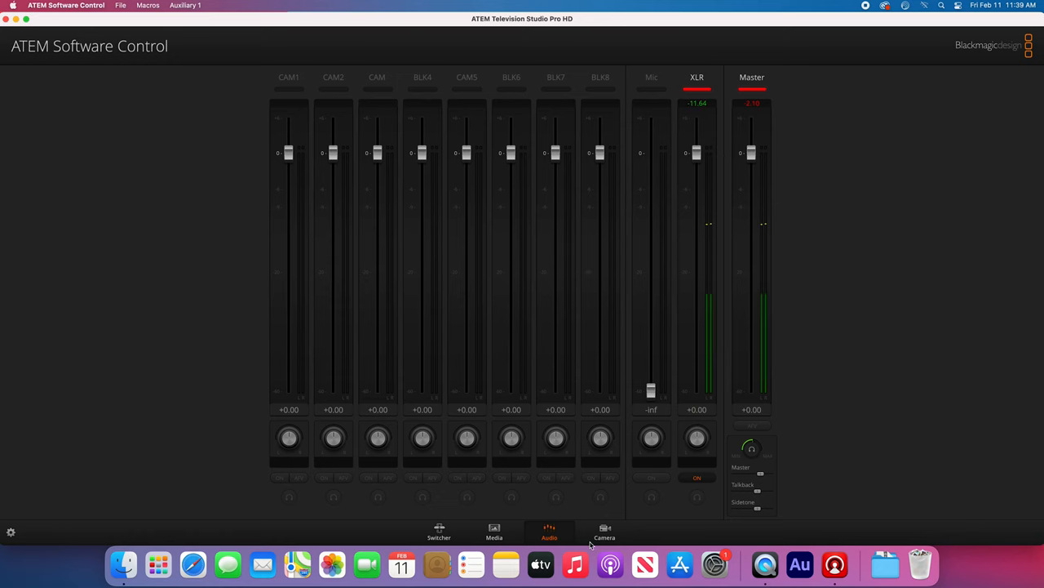
pyautogui.click(604, 532)
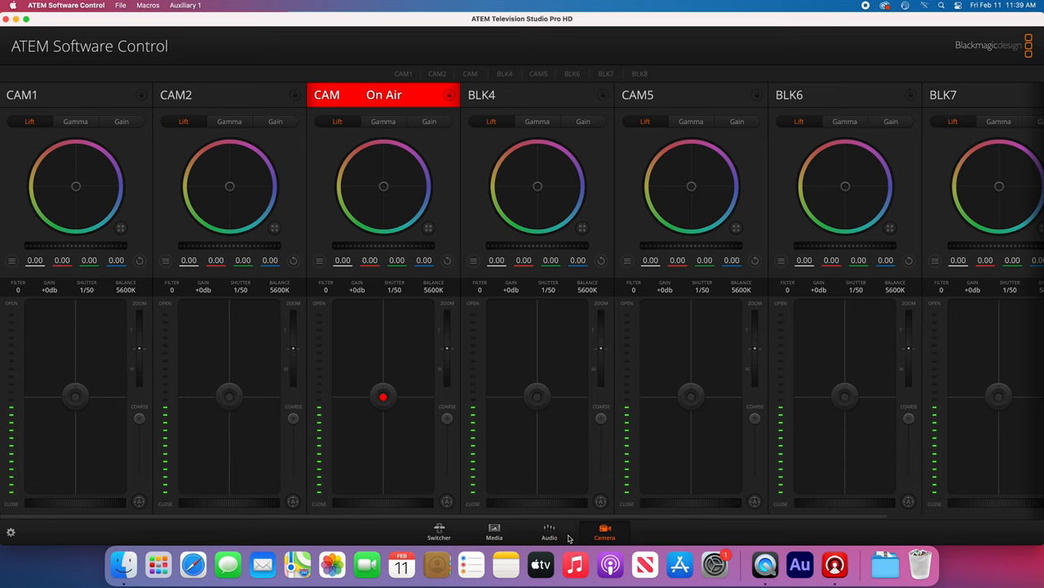
# Return to the Switcher page and show QuickTime Player's File menu recording commands
pyautogui.click(439, 533)
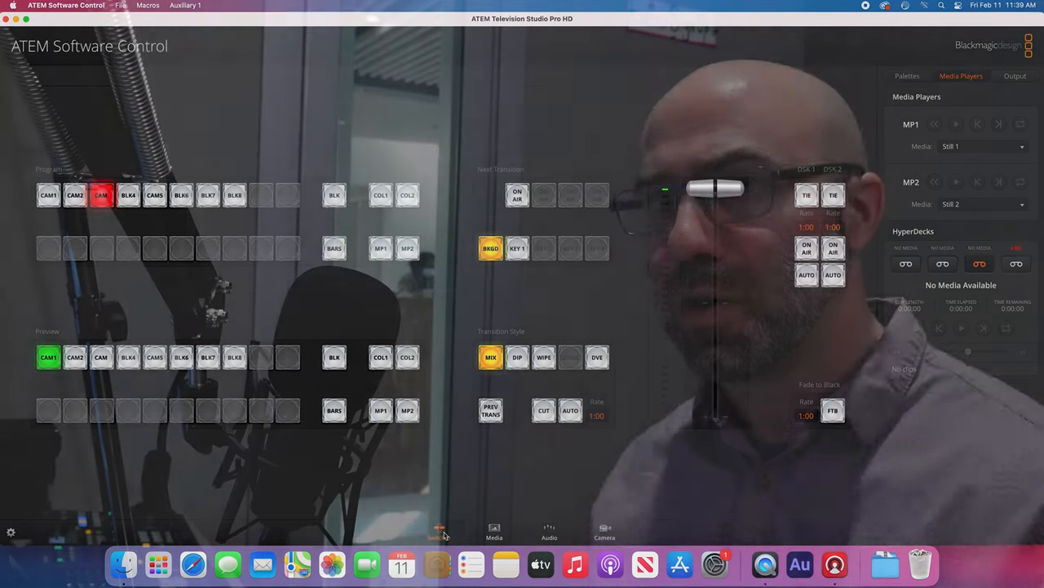
pyautogui.click(232, 147)
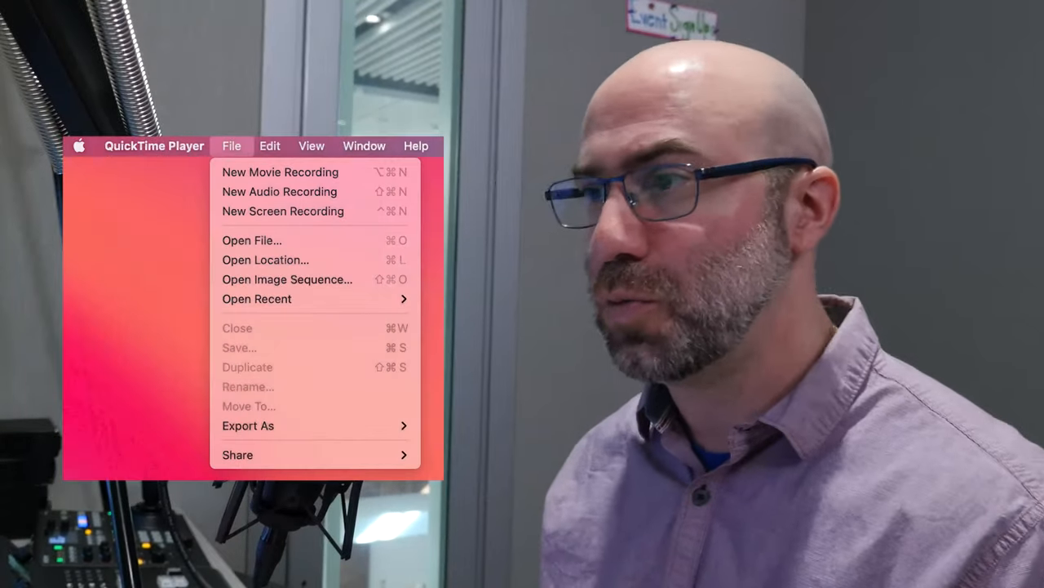